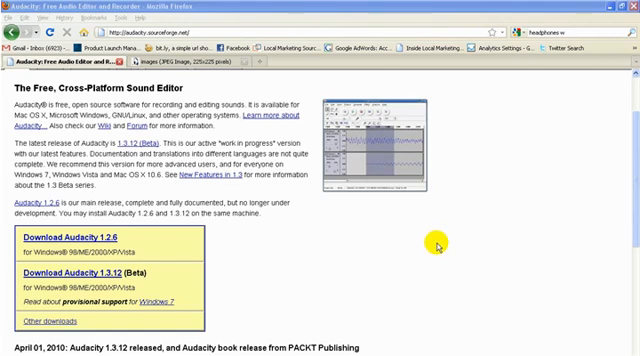
View the blue boom-microphone headset image in Firefox, then bring Audacity back to front
{"action": "scroll", "scroll_direction": "up", "scroll_amount": 3}
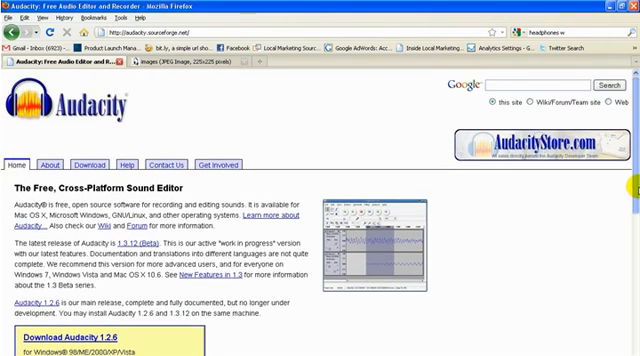
{"action": "mouse_move", "coordinate": [553, 243]}
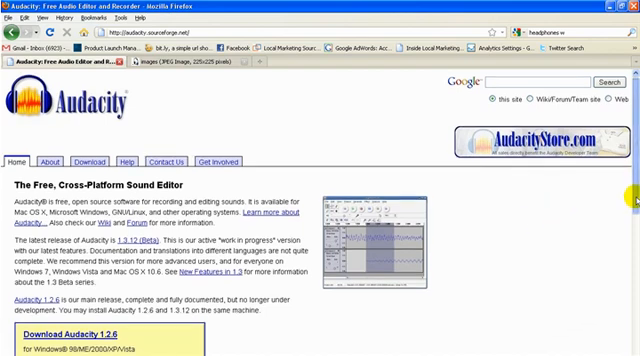
{"action": "scroll", "scroll_direction": "down", "scroll_amount": 3}
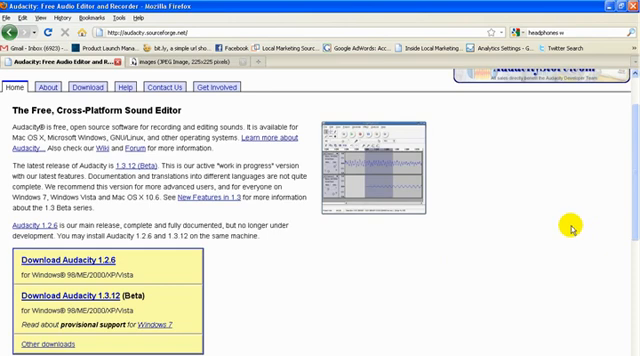
{"action": "mouse_move", "coordinate": [512, 178]}
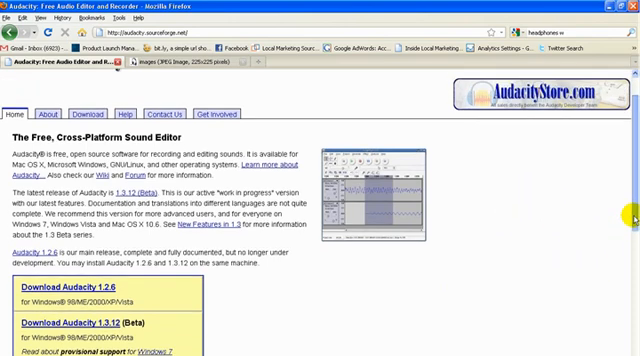
{"action": "scroll", "scroll_direction": "up", "scroll_amount": 3}
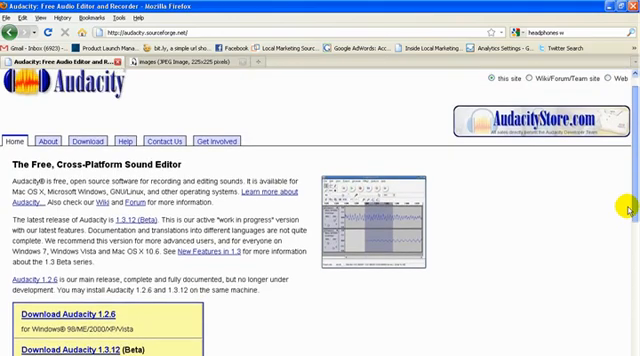
{"action": "scroll", "scroll_direction": "down", "scroll_amount": 3}
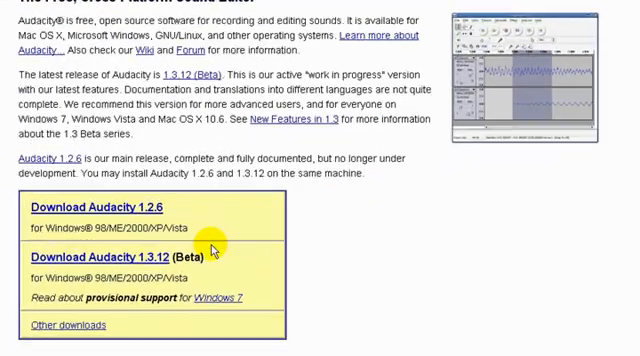
{"action": "scroll", "scroll_direction": "down", "scroll_amount": 3}
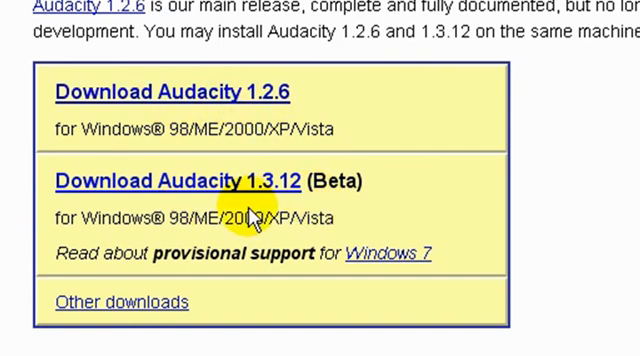
{"action": "mouse_move", "coordinate": [295, 196]}
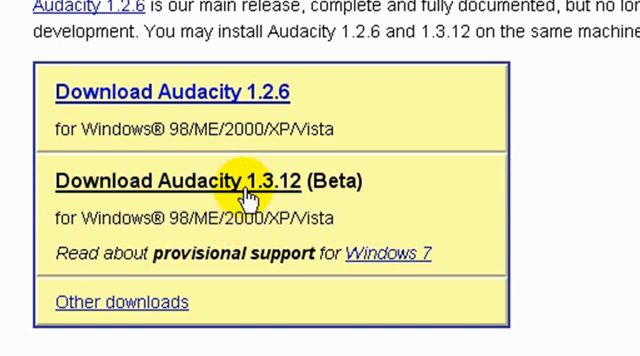
{"action": "mouse_move", "coordinate": [248, 216]}
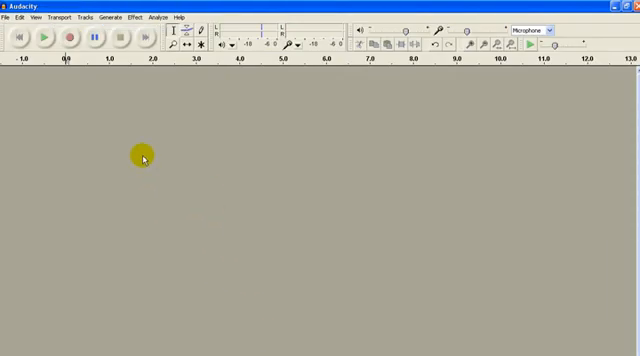
{"action": "mouse_move", "coordinate": [208, 187]}
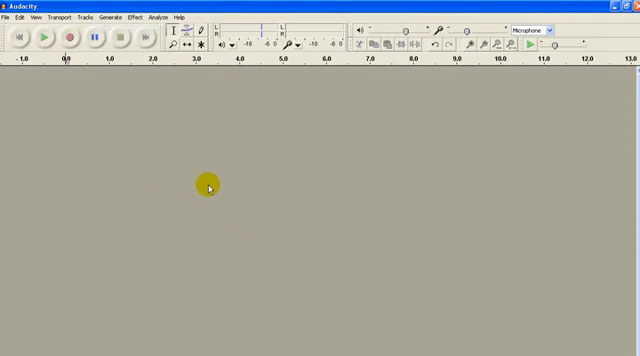
{"action": "mouse_move", "coordinate": [210, 187]}
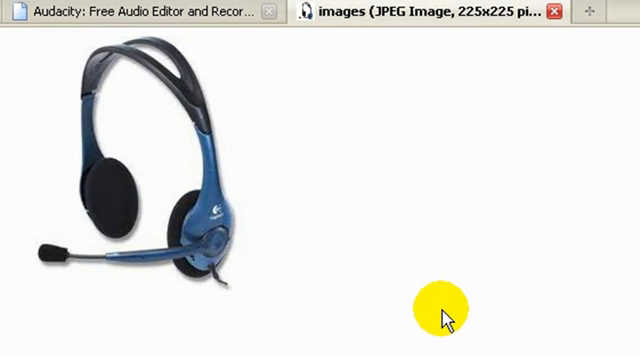
{"action": "mouse_move", "coordinate": [303, 280]}
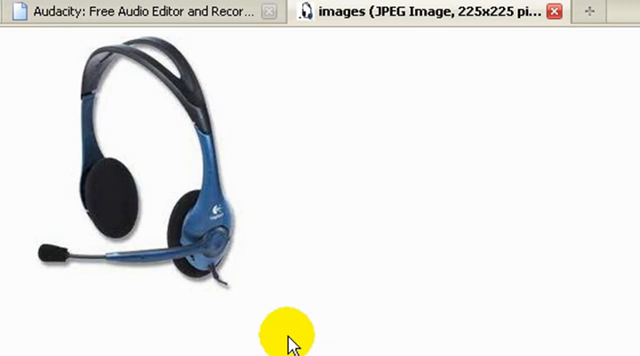
{"action": "mouse_move", "coordinate": [283, 108]}
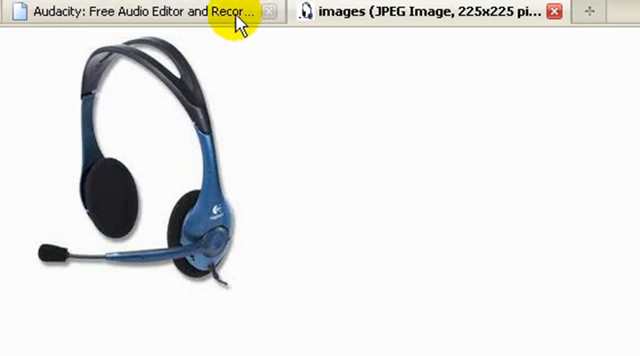
{"action": "left_click", "coordinate": [150, 14]}
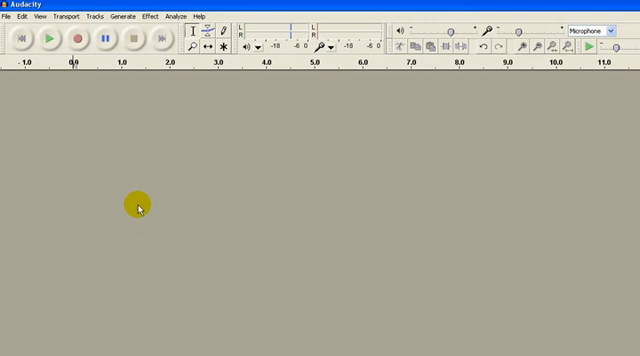
{"action": "mouse_move", "coordinate": [85, 82]}
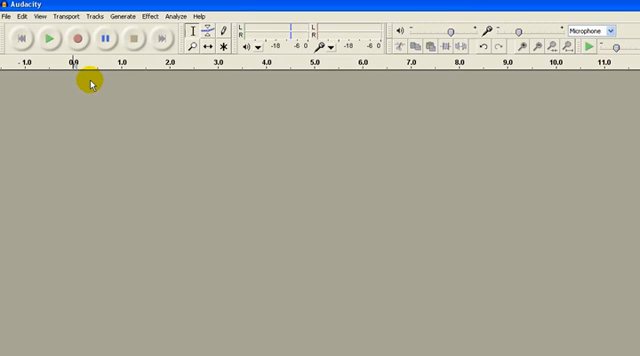
Open Audacity's Edit menu to reach the Preferences entry
{"action": "left_click", "coordinate": [20, 17]}
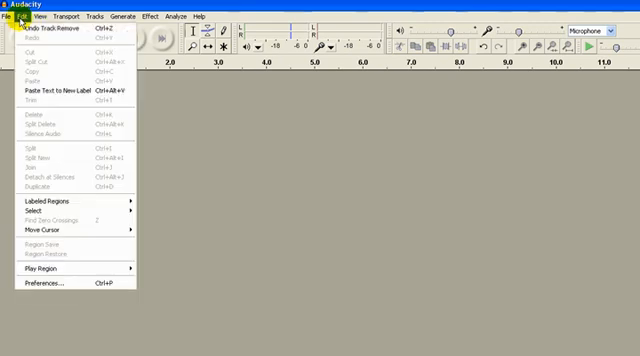
{"action": "mouse_move", "coordinate": [35, 289]}
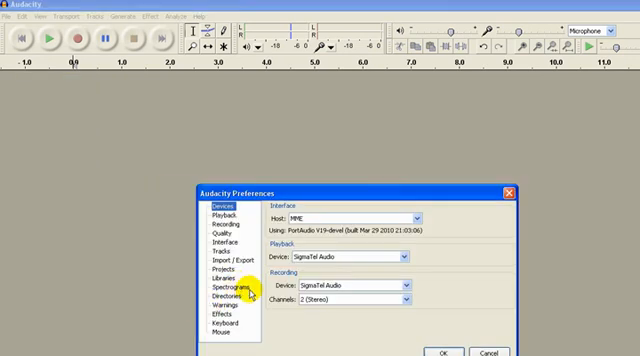
{"action": "mouse_move", "coordinate": [250, 280]}
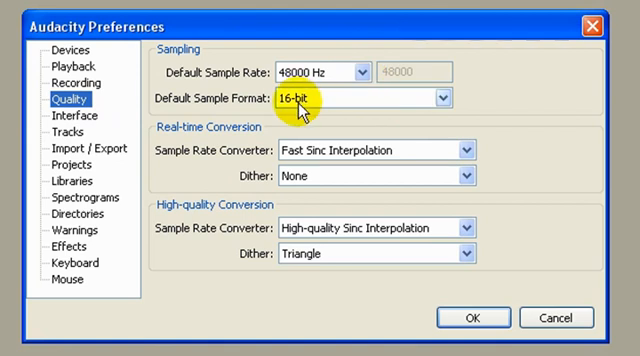
{"action": "mouse_move", "coordinate": [440, 110]}
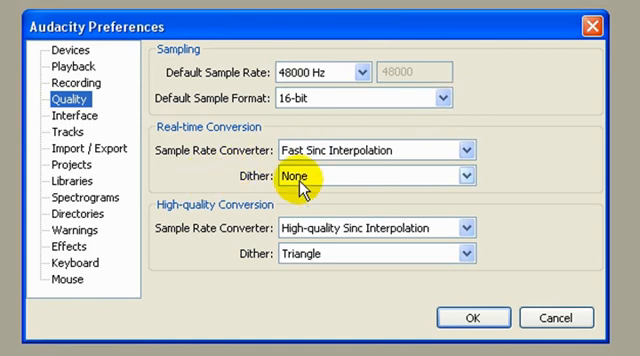
{"action": "mouse_move", "coordinate": [315, 254]}
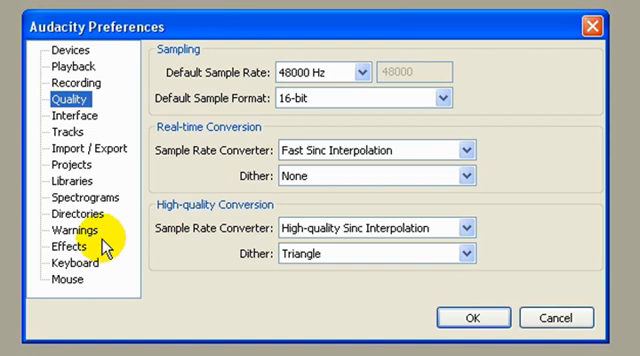
{"action": "mouse_move", "coordinate": [330, 105]}
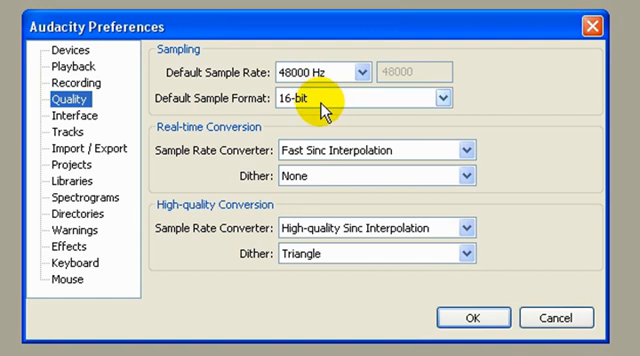
{"action": "mouse_move", "coordinate": [285, 113]}
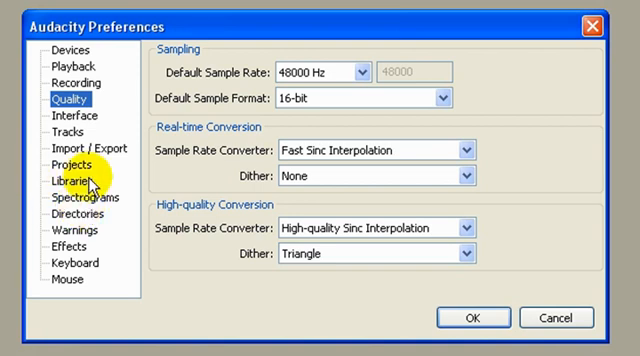
Show the Import / Export preferences page with copy-uncompressed and stereo/mono export options
{"action": "left_click", "coordinate": [78, 148]}
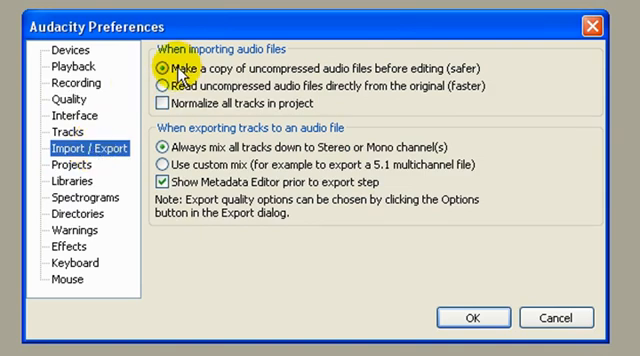
{"action": "mouse_move", "coordinate": [338, 80]}
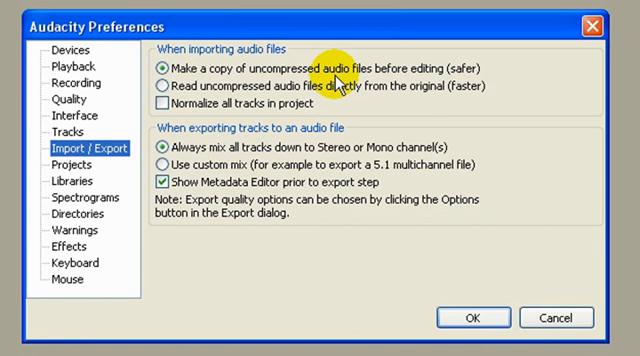
{"action": "mouse_move", "coordinate": [420, 80]}
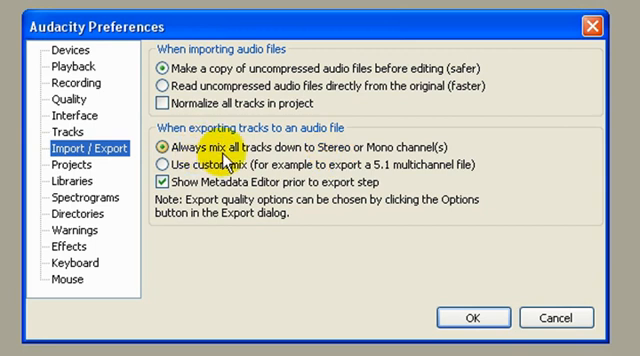
{"action": "mouse_move", "coordinate": [348, 163]}
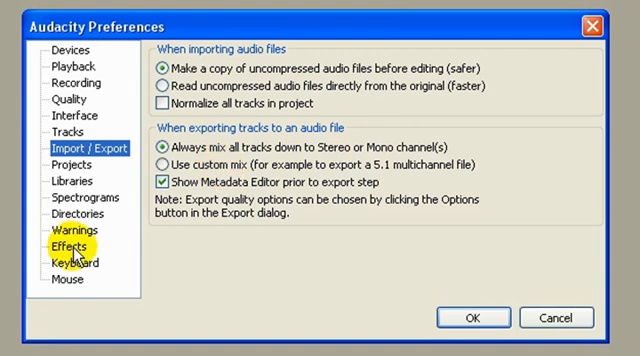
Show the Projects preferences: always copy all audio, auto-save every 2 minutes
{"action": "left_click", "coordinate": [62, 157]}
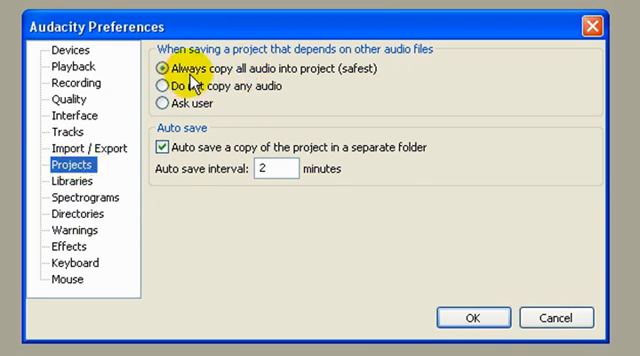
{"action": "mouse_move", "coordinate": [297, 90]}
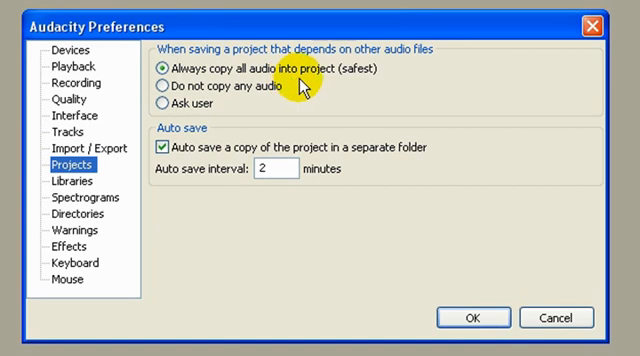
{"action": "mouse_move", "coordinate": [358, 75]}
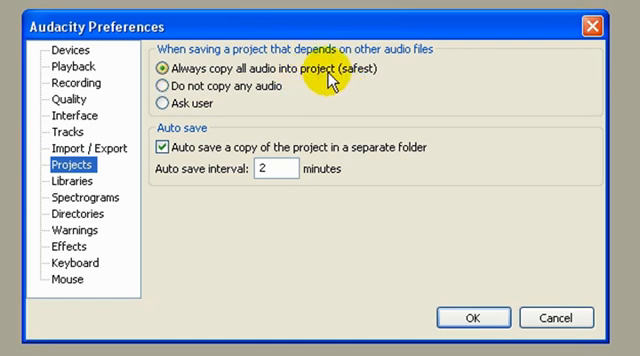
{"action": "mouse_move", "coordinate": [345, 77]}
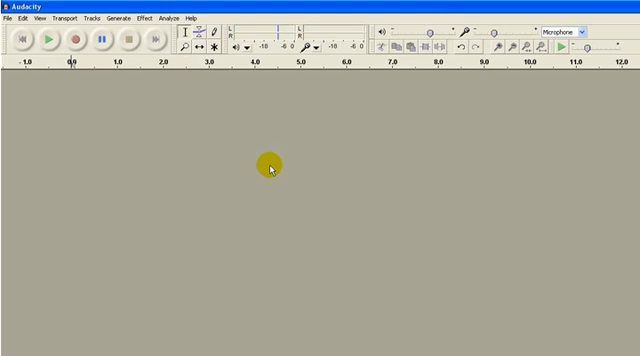
{"action": "mouse_move", "coordinate": [378, 67]}
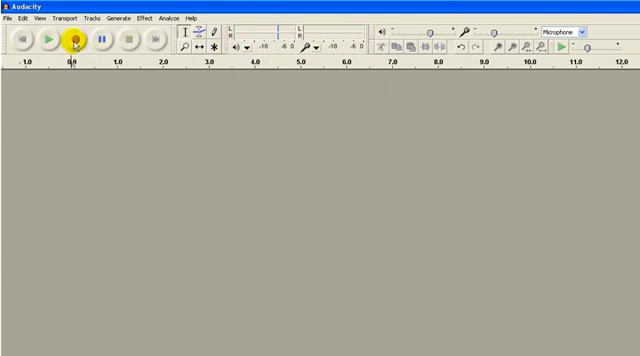
Start recording a stereo voice track from the microphone with the Record button
{"action": "left_click", "coordinate": [72, 36]}
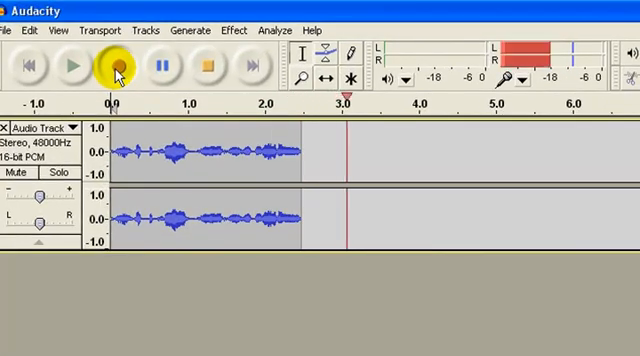
{"action": "left_click", "coordinate": [115, 64]}
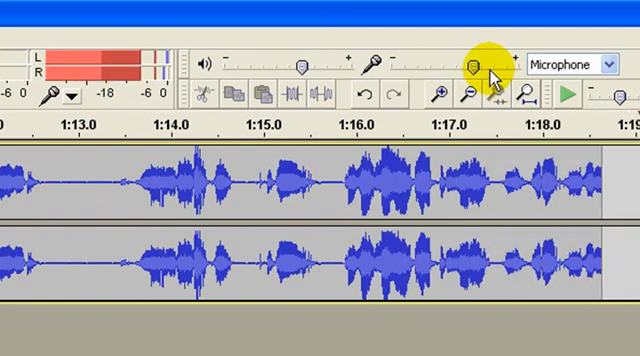
Drag the Mixer toolbar microphone input slider left while recording continues past 2:11
{"action": "left_click", "coordinate": [447, 66]}
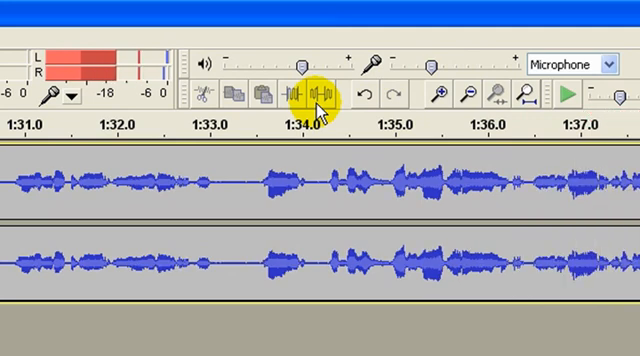
{"action": "scroll", "scroll_direction": "right", "scroll_amount": 3}
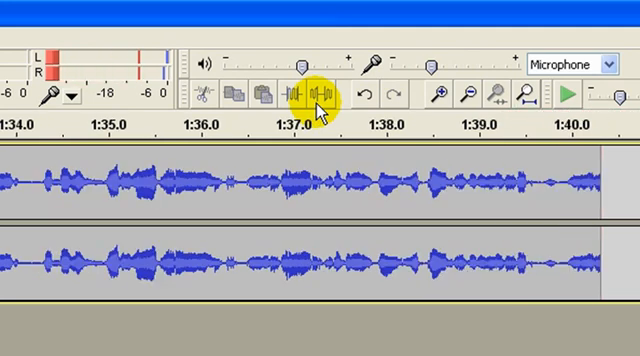
{"action": "left_click", "coordinate": [570, 93]}
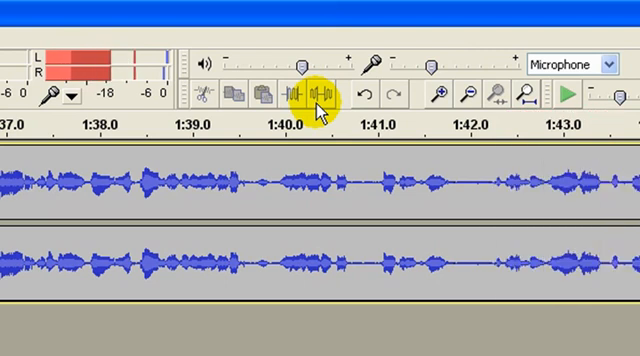
{"action": "scroll", "scroll_direction": "right", "scroll_amount": 3}
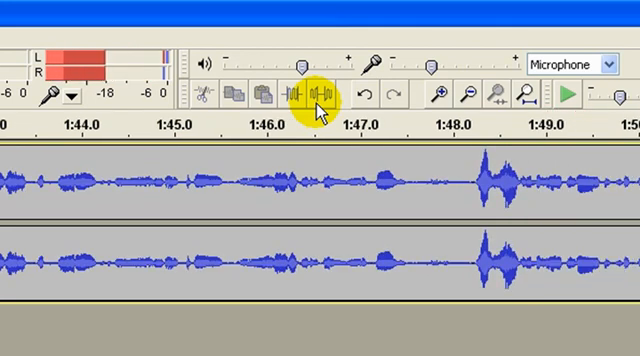
{"action": "scroll", "scroll_direction": "right", "scroll_amount": 3}
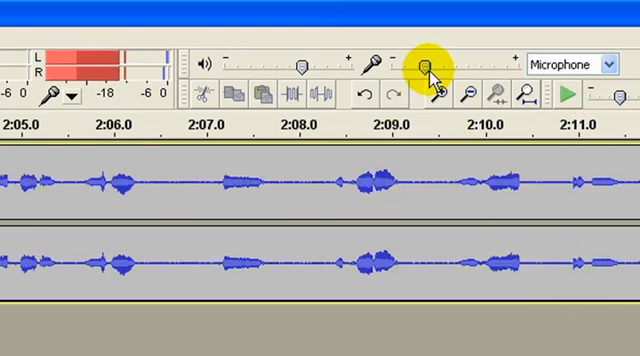
Nudge the microphone input slider slightly further left as recording passes 2:40
{"action": "scroll", "scroll_direction": "right", "scroll_amount": 3}
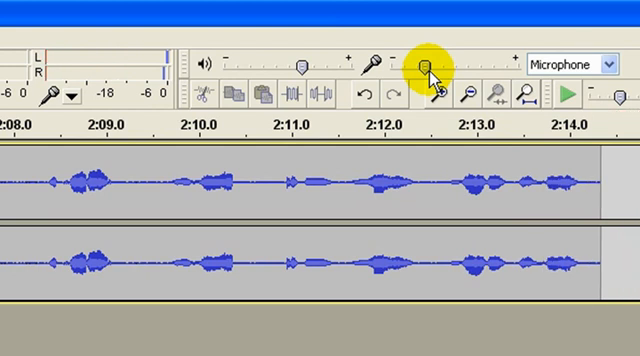
{"action": "left_click", "coordinate": [571, 93]}
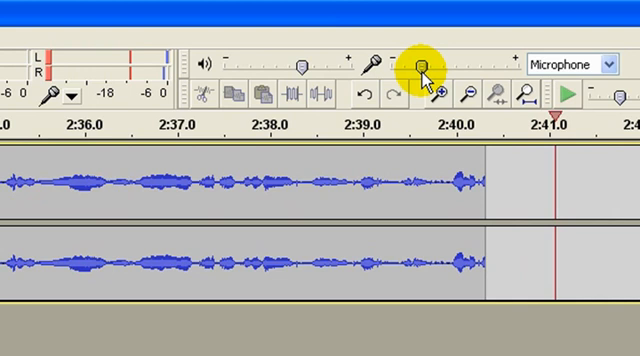
{"action": "left_click", "coordinate": [438, 66]}
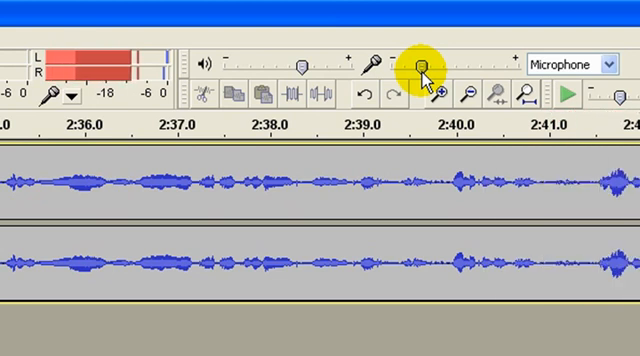